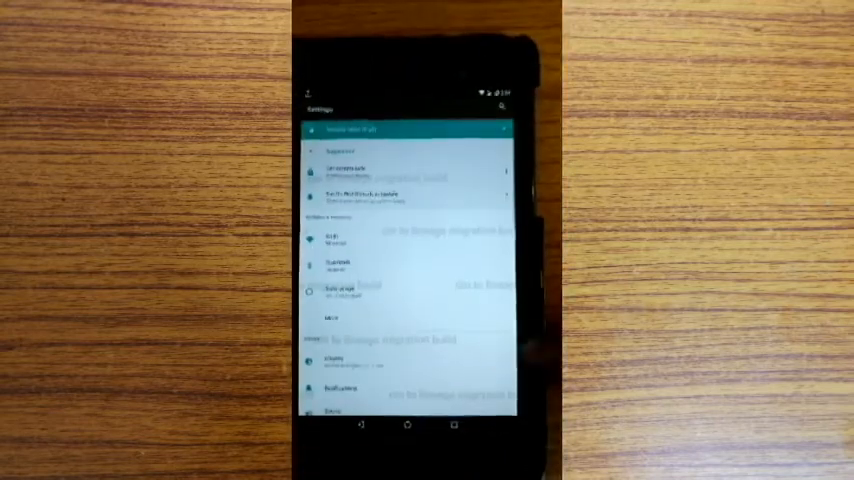
pyautogui.scroll(-3)
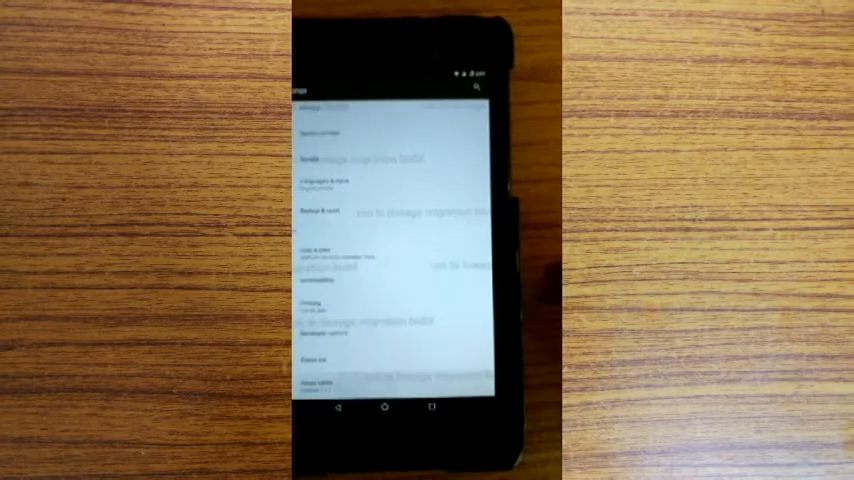